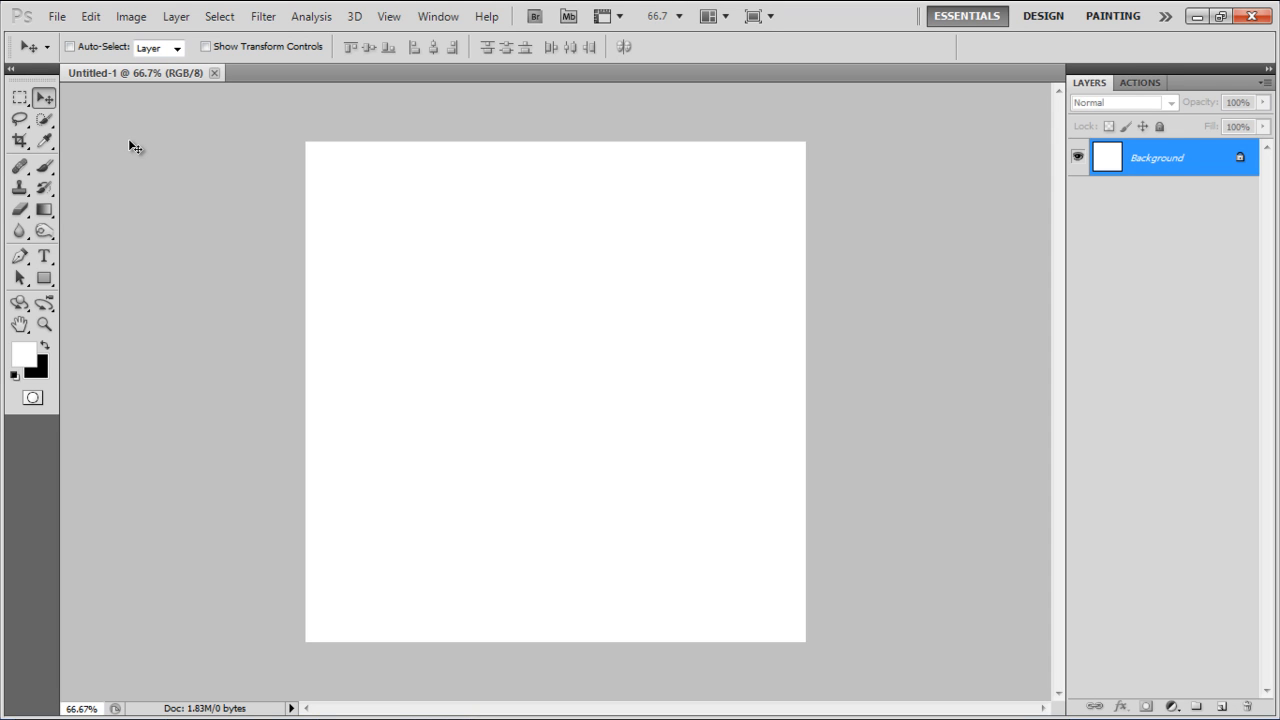
mouse_move(188, 148)
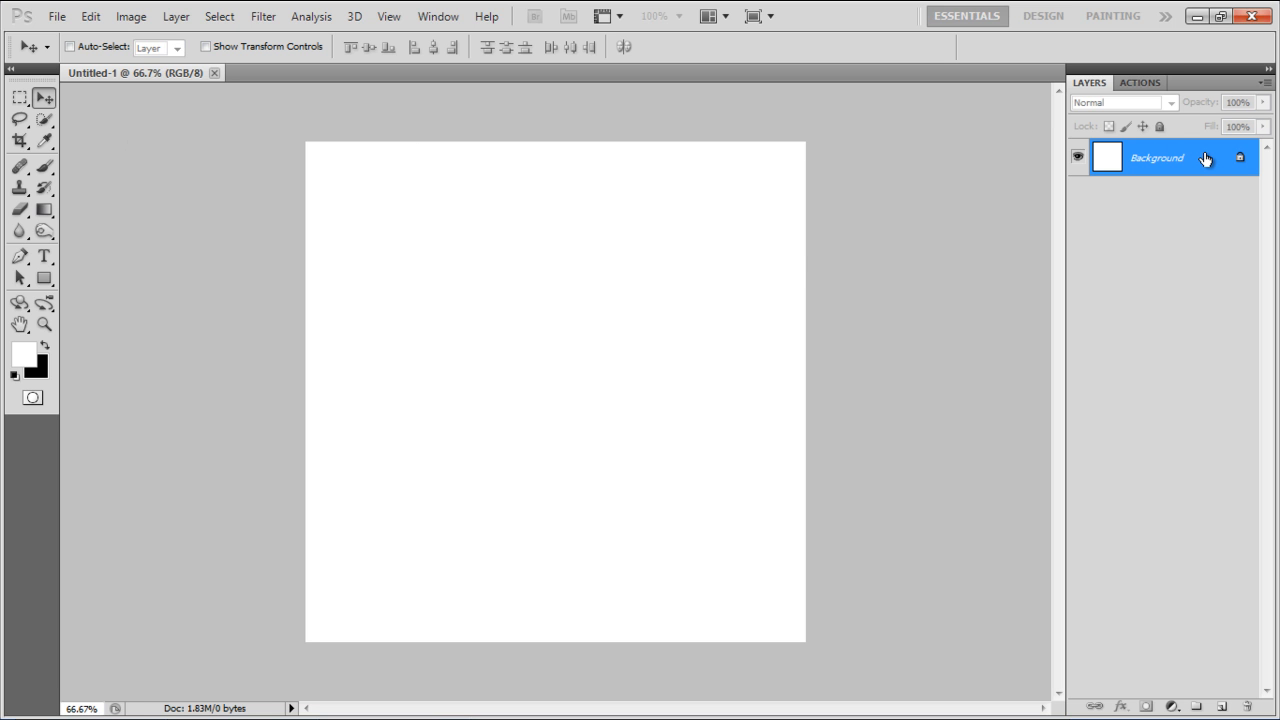
Enable Inner Shadow on the background layer's style and set its colour to orange.
double_click(1156, 158)
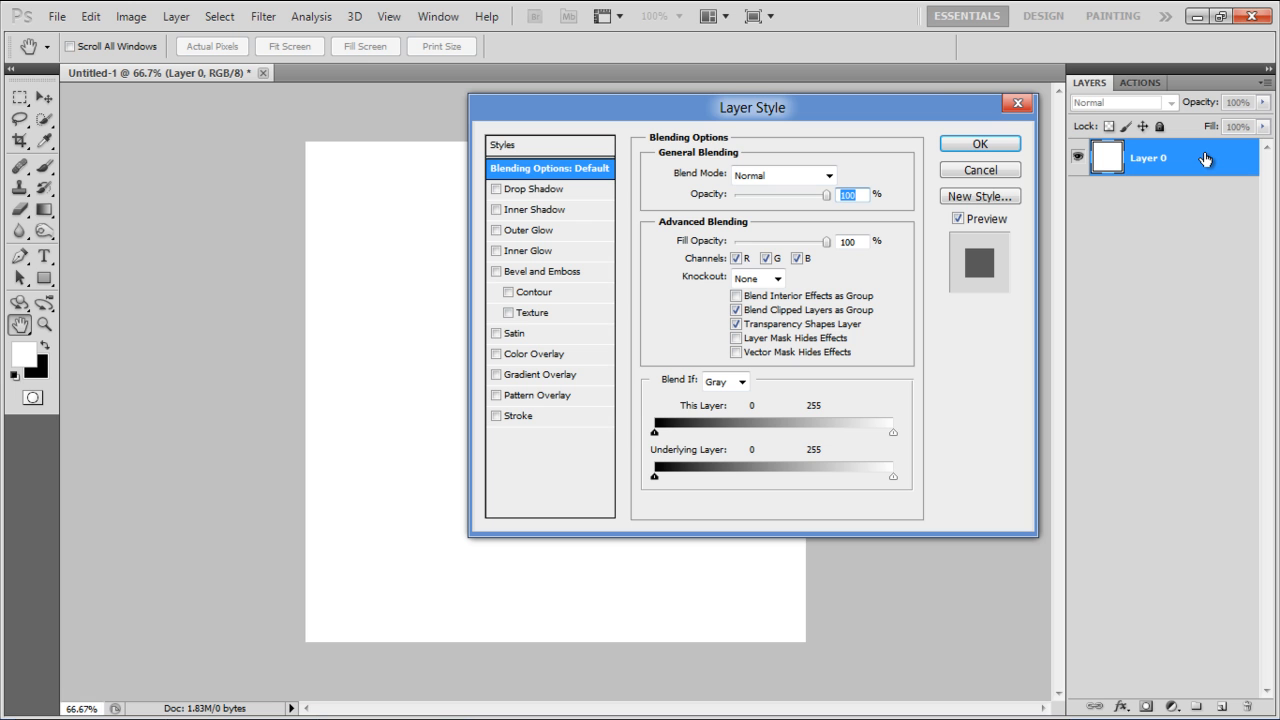
mouse_move(1108, 156)
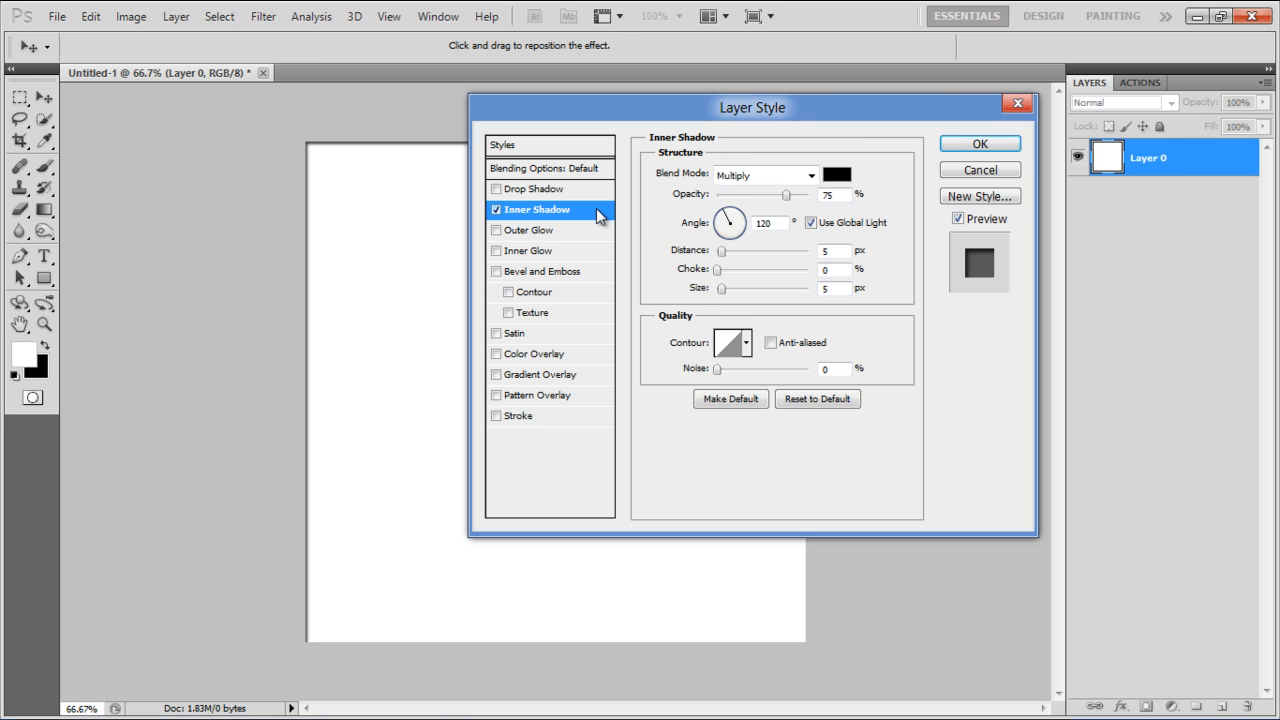
left_click(836, 174)
type("f0b12a")
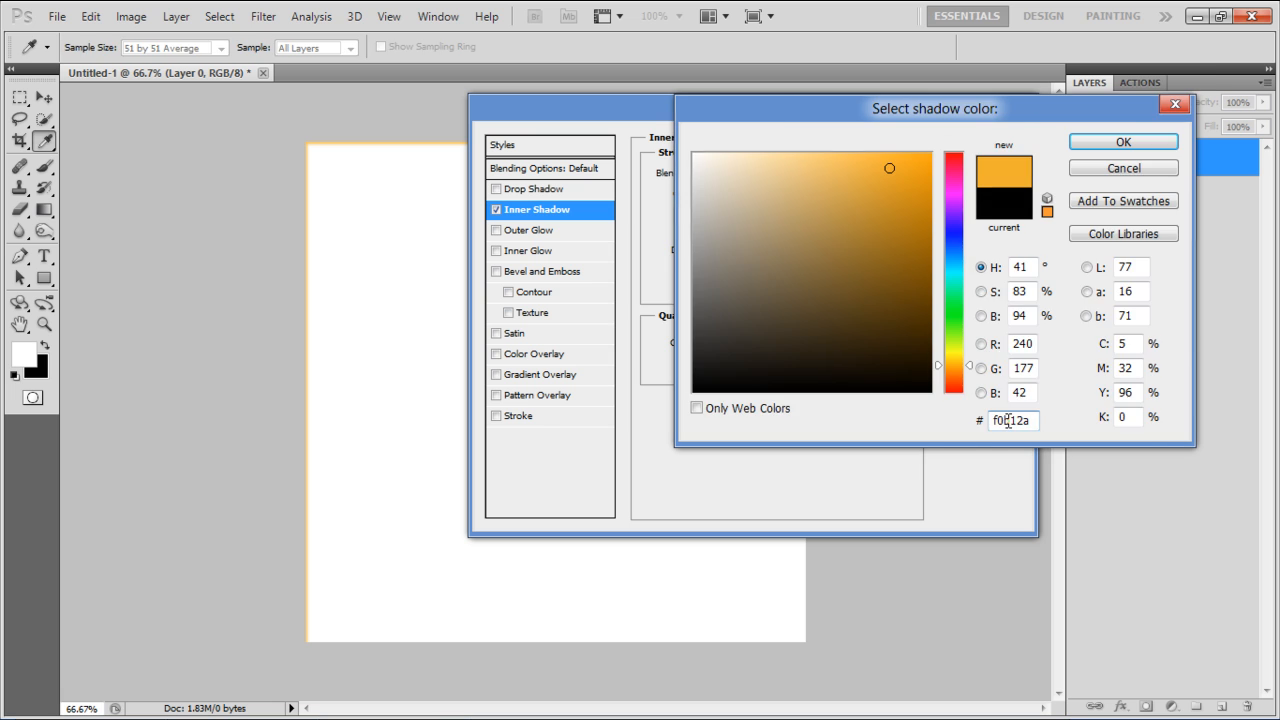
left_click(1124, 140)
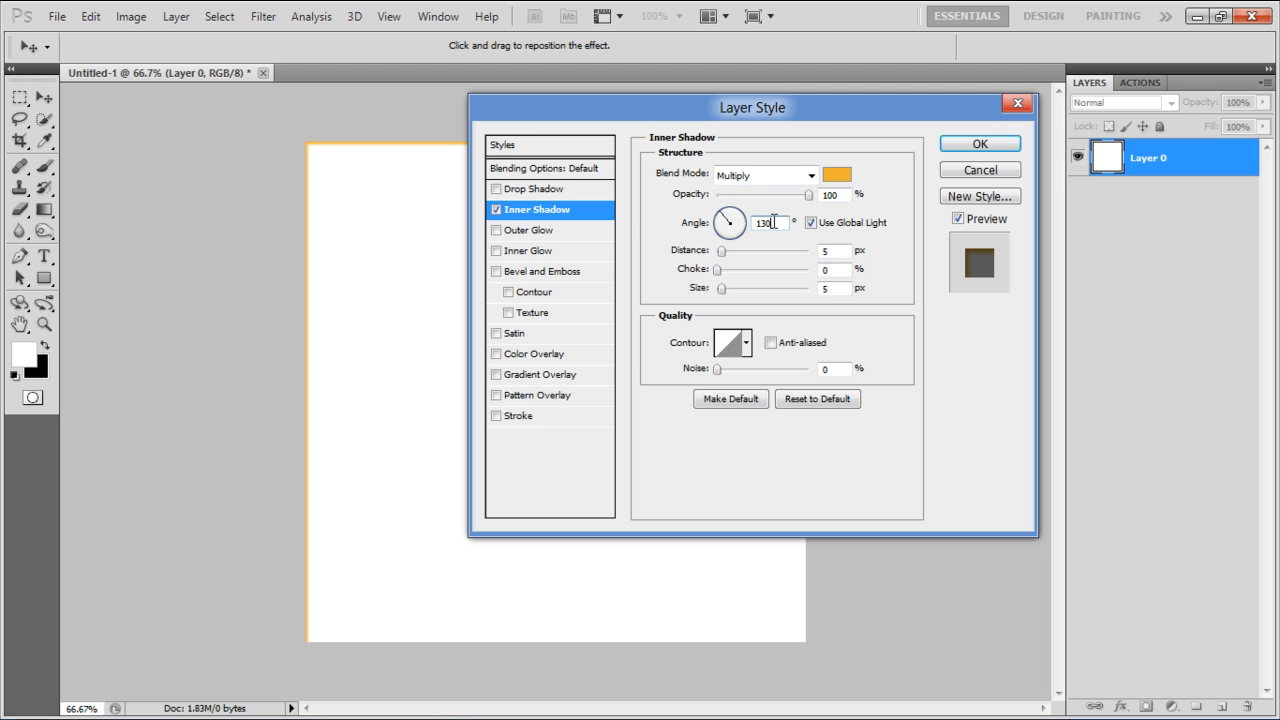
mouse_move(568, 272)
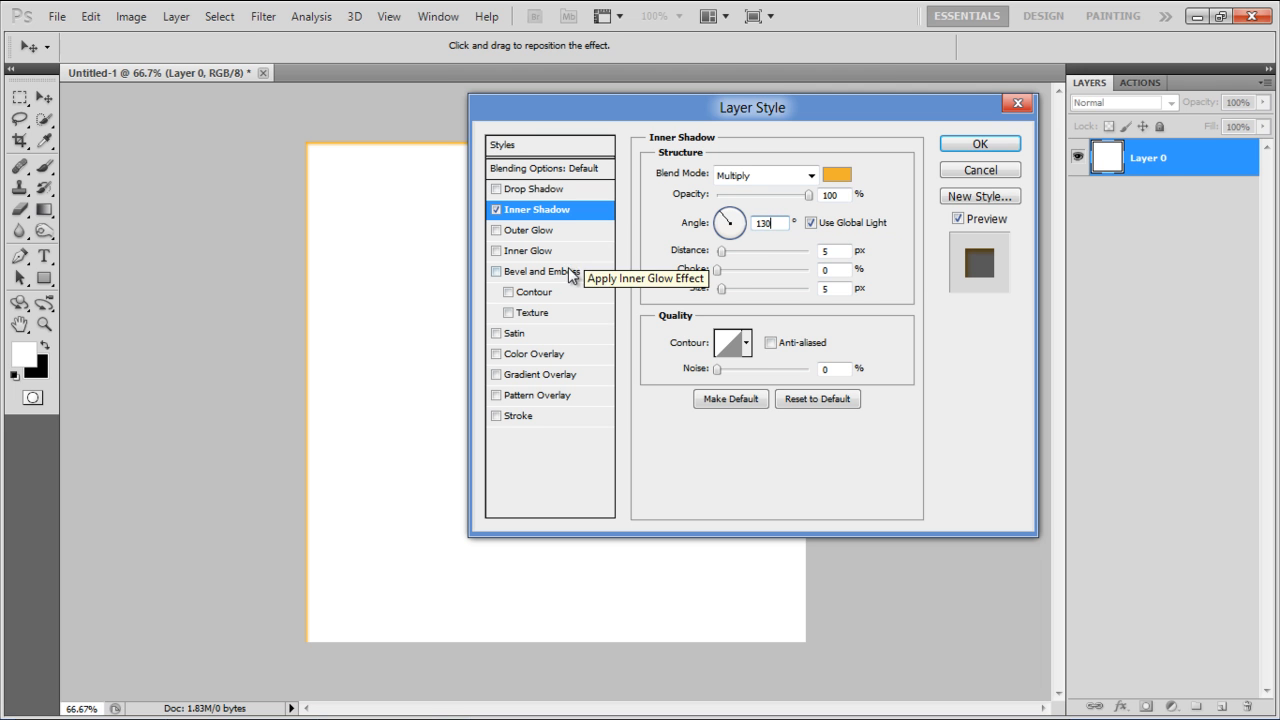
Enable Bevel and Emboss, then Pattern Overlay, in the Layer Style dialog.
left_click(544, 272)
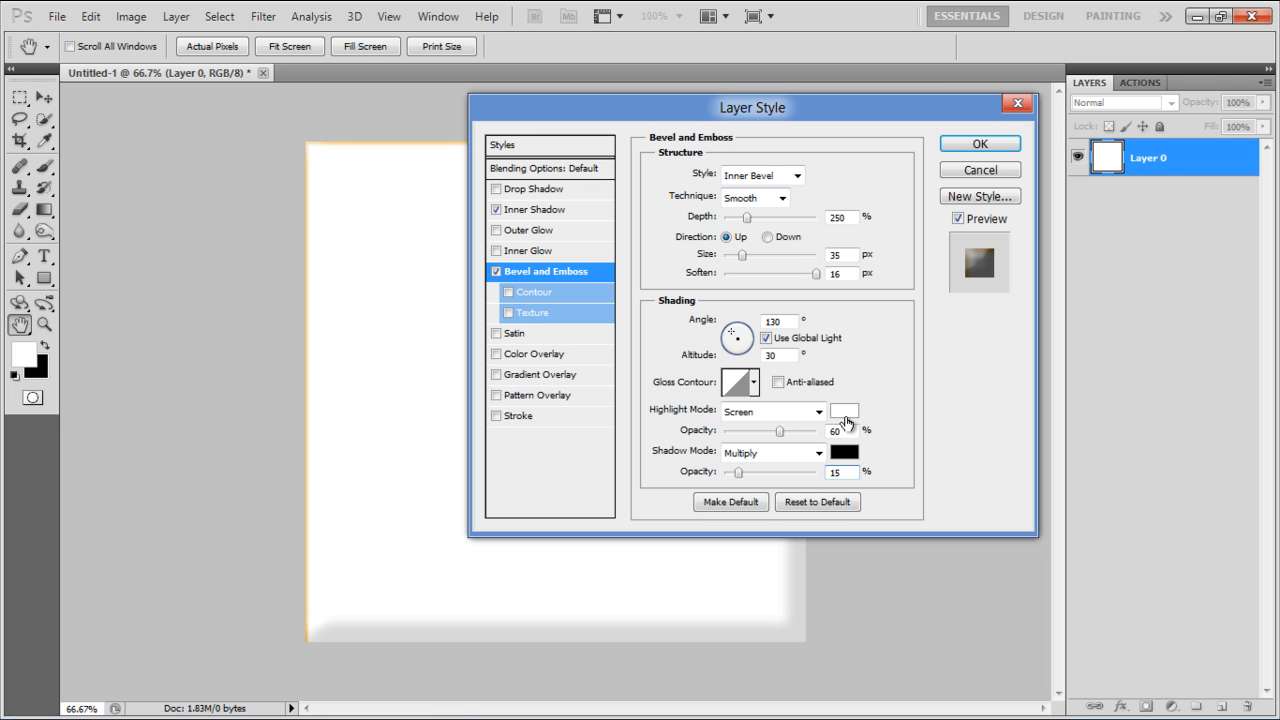
mouse_move(584, 394)
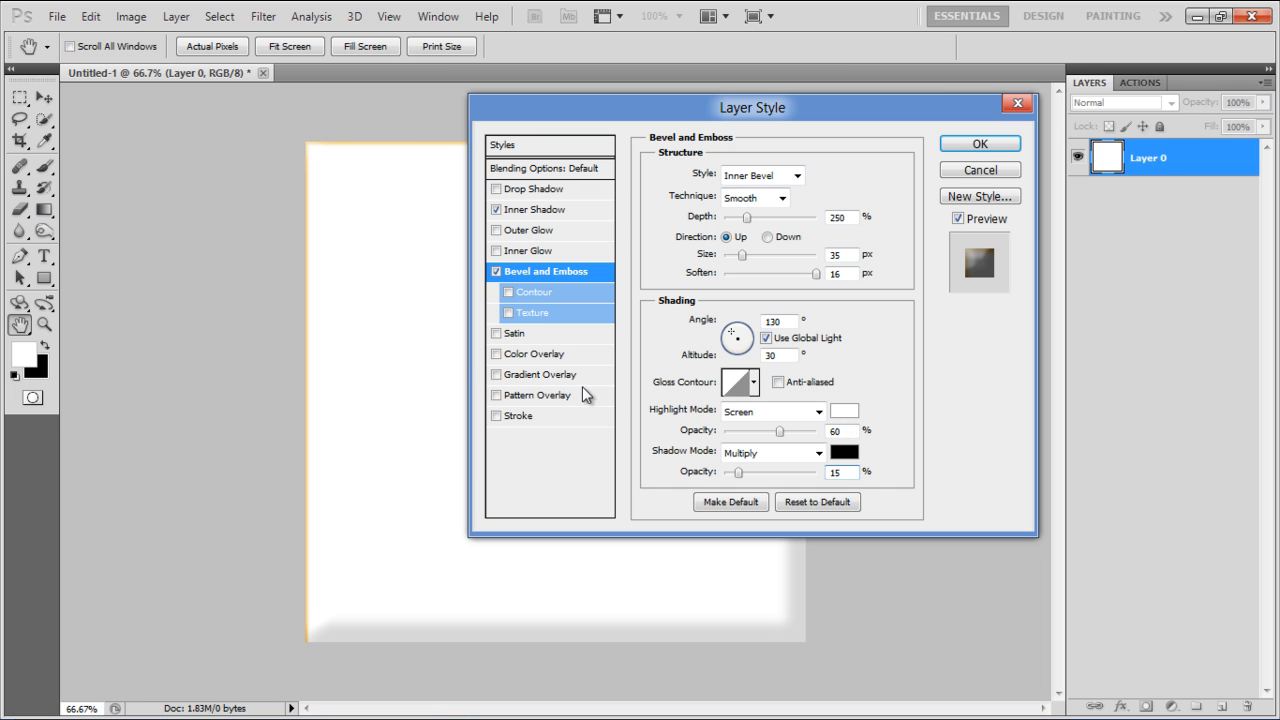
left_click(544, 396)
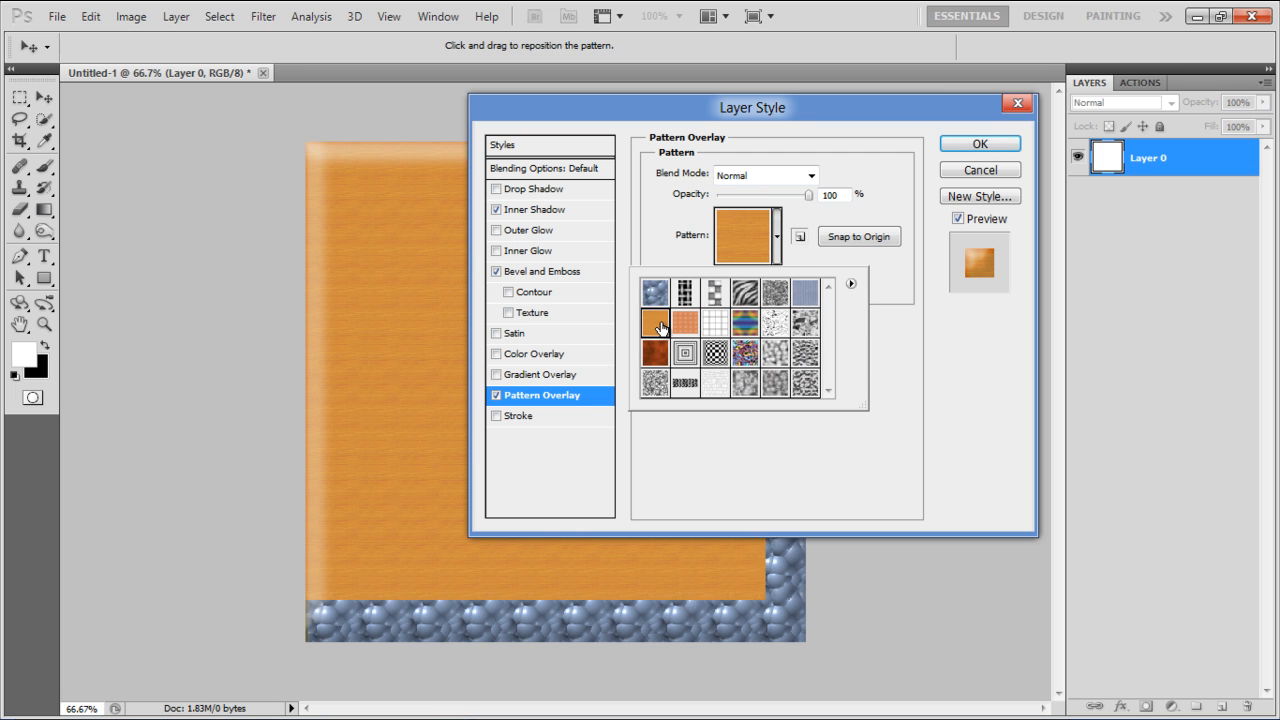
Choose the orange wooden pattern for the overlay.
left_click(980, 144)
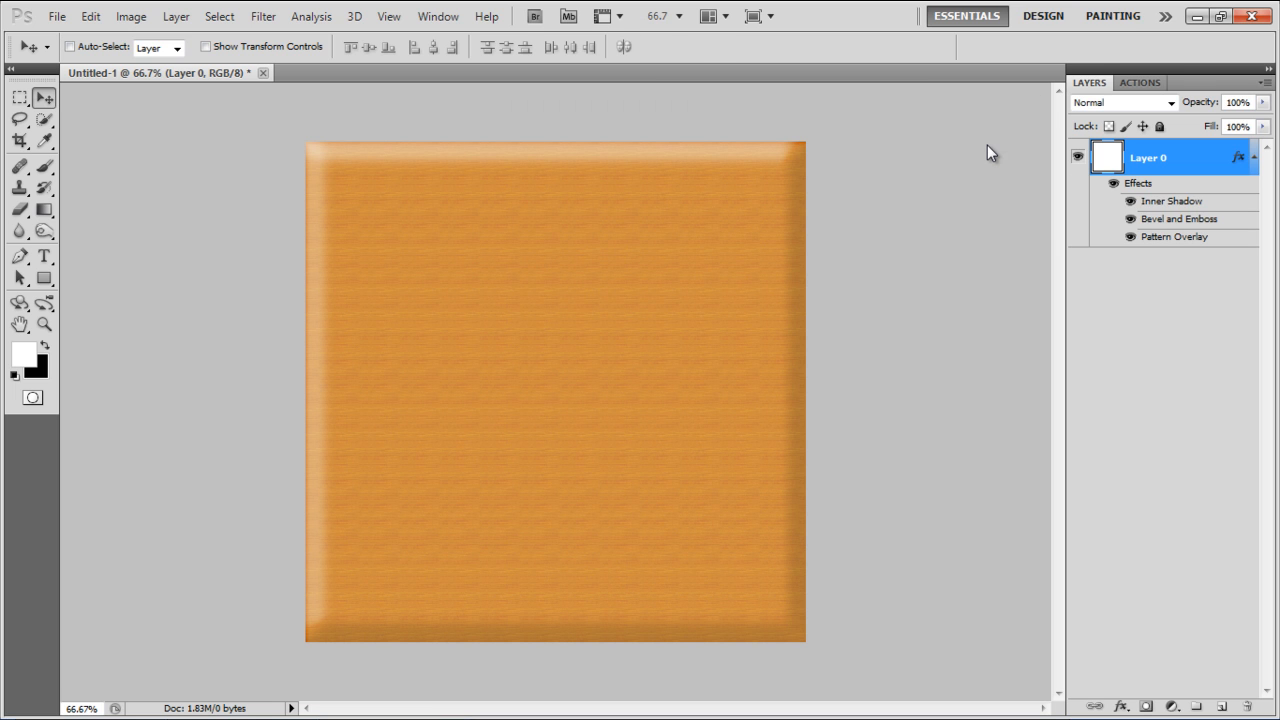